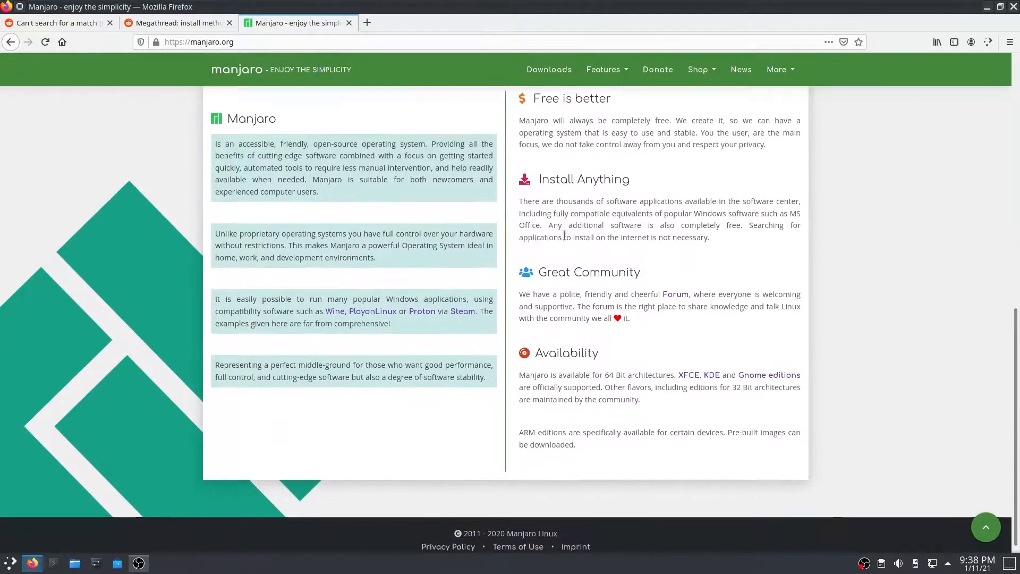
- Reach the KDE Plasma edition page from Downloads and start the 64-bit image download
left_click(548, 70)
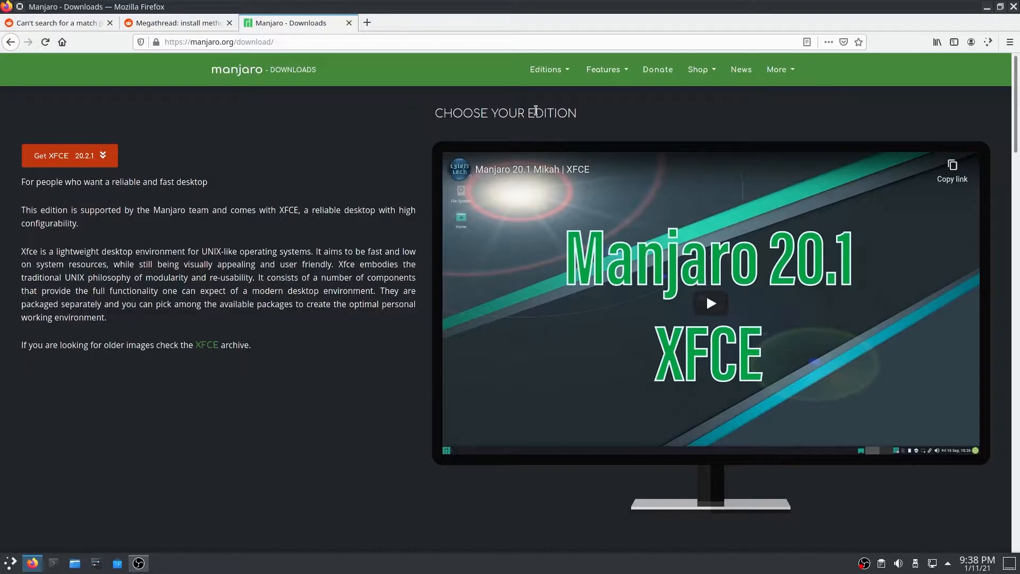
scroll("down", 3)
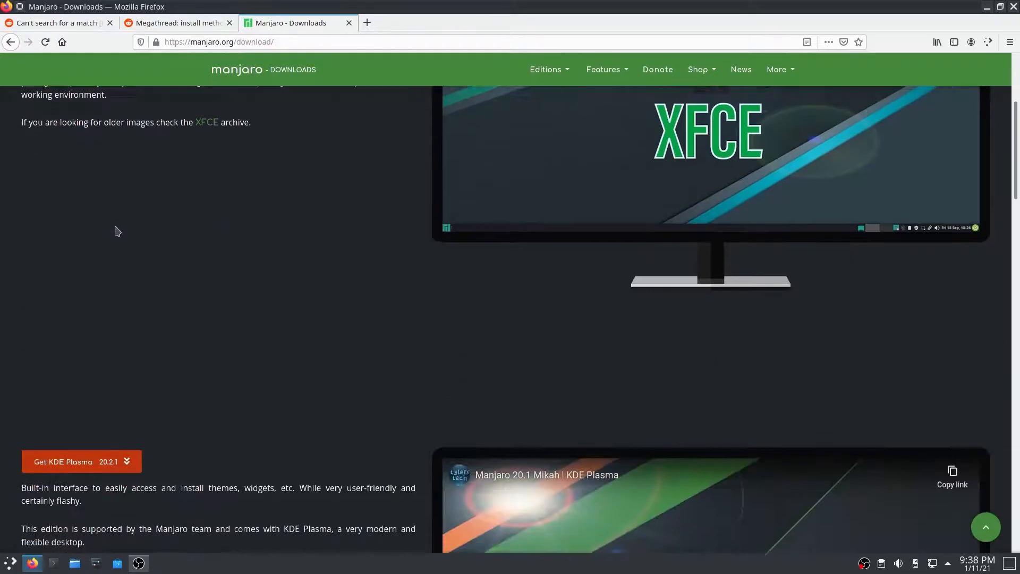
scroll("down", 3)
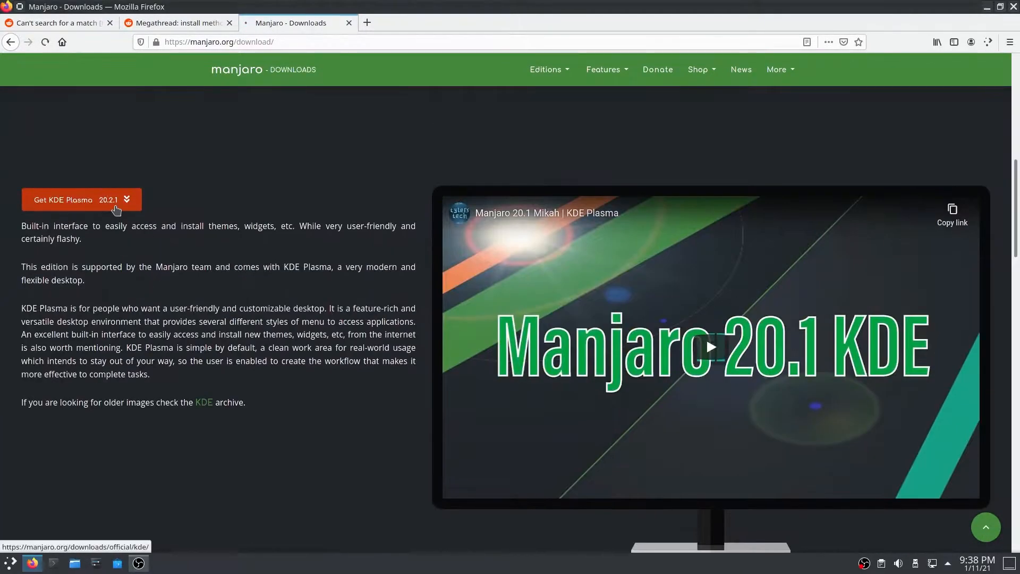
left_click(81, 200)
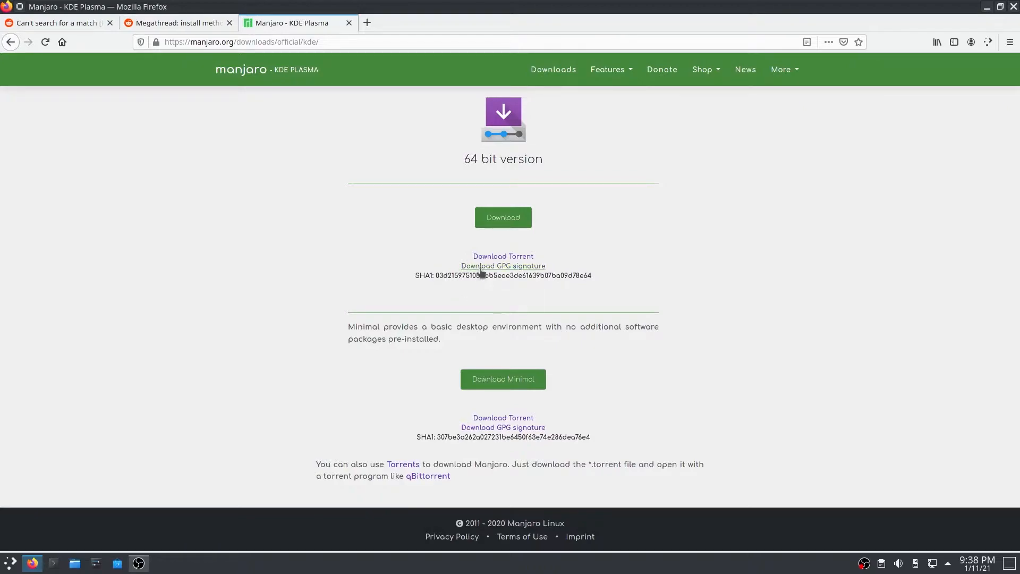
left_click(504, 217)
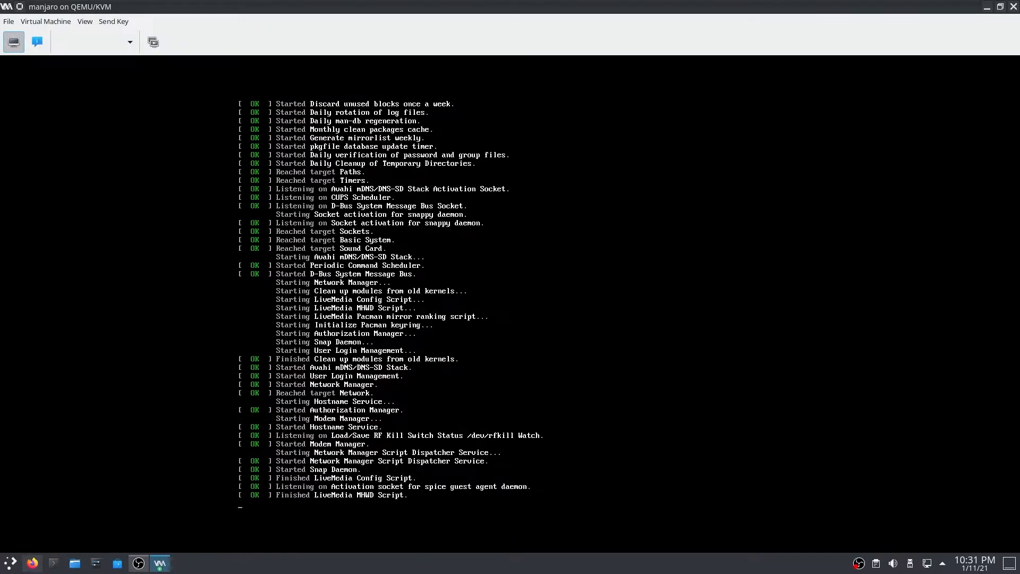
- Launch the installer, choose Erase disk with a swap option, and enter the account password
left_click(85, 21)
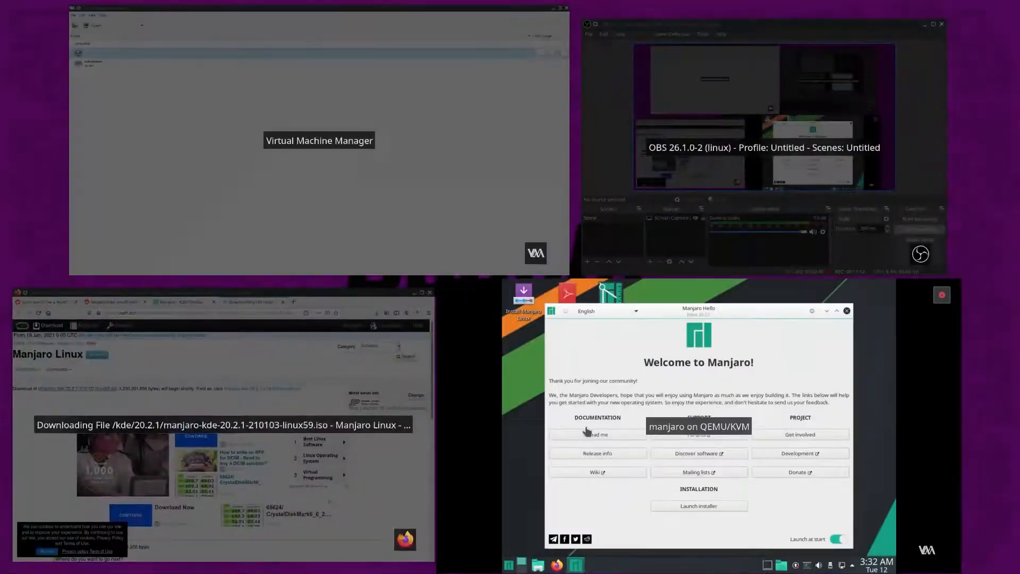
left_click(699, 506)
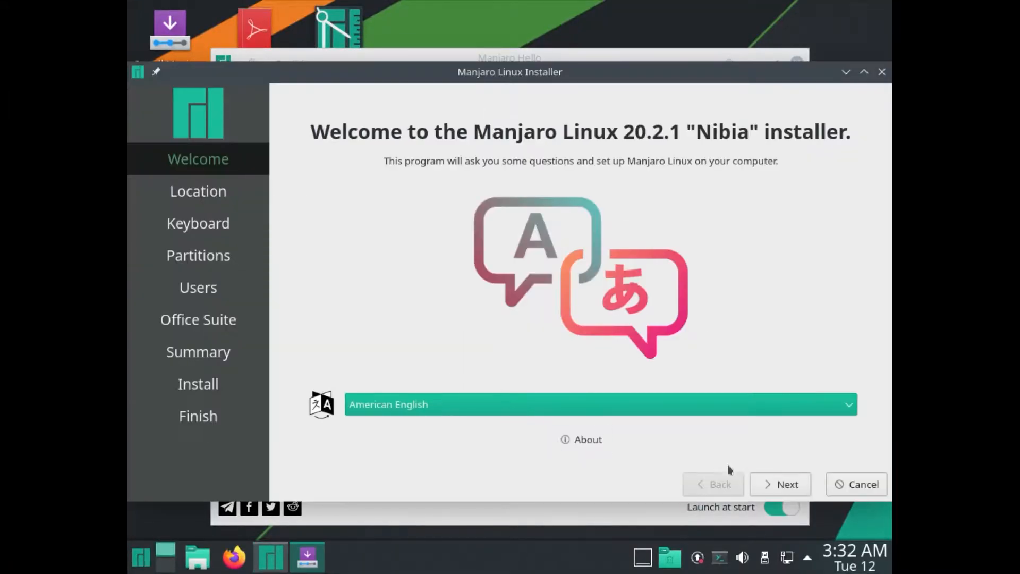
left_click(198, 255)
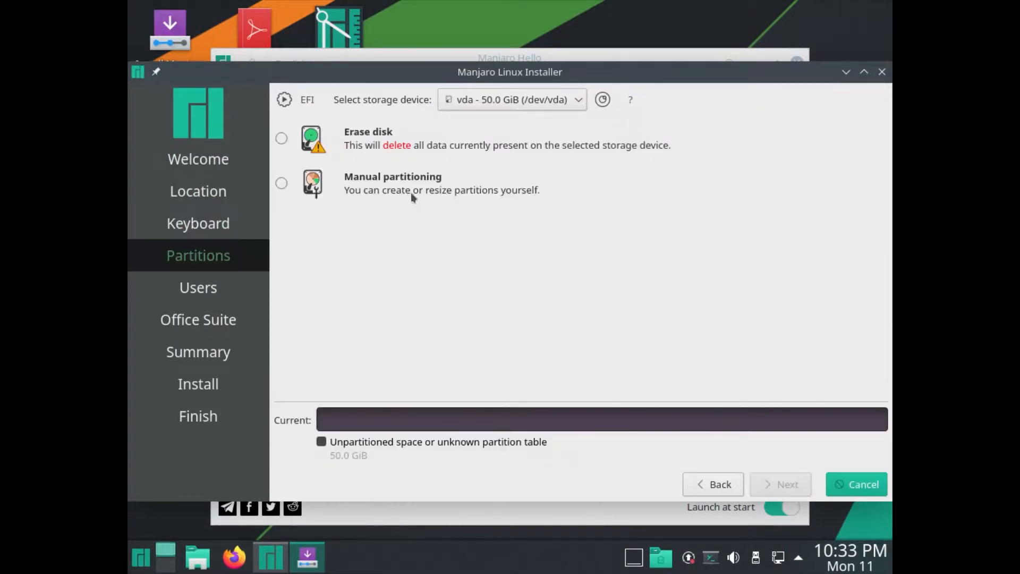
left_click(281, 138)
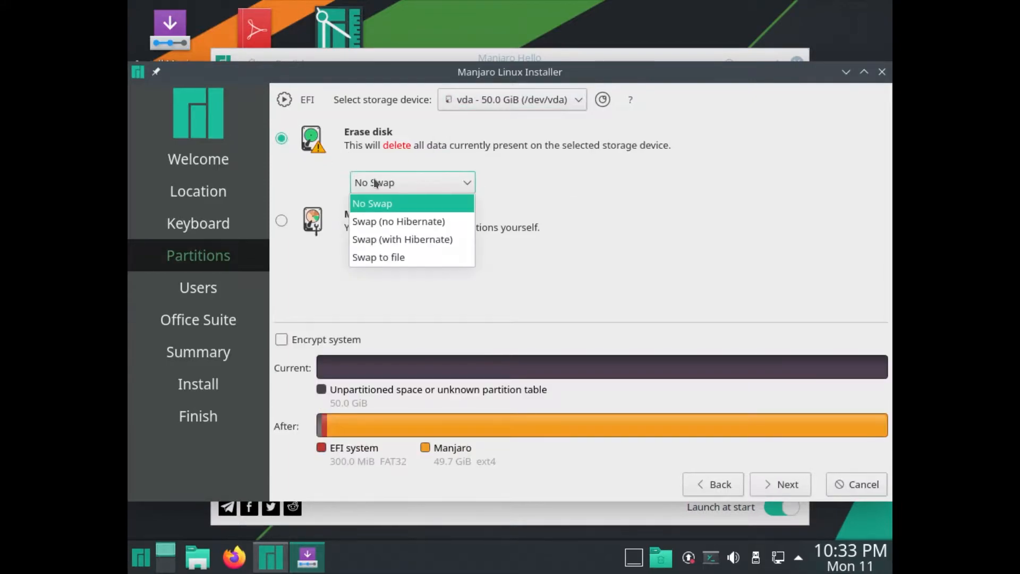
left_click(197, 287)
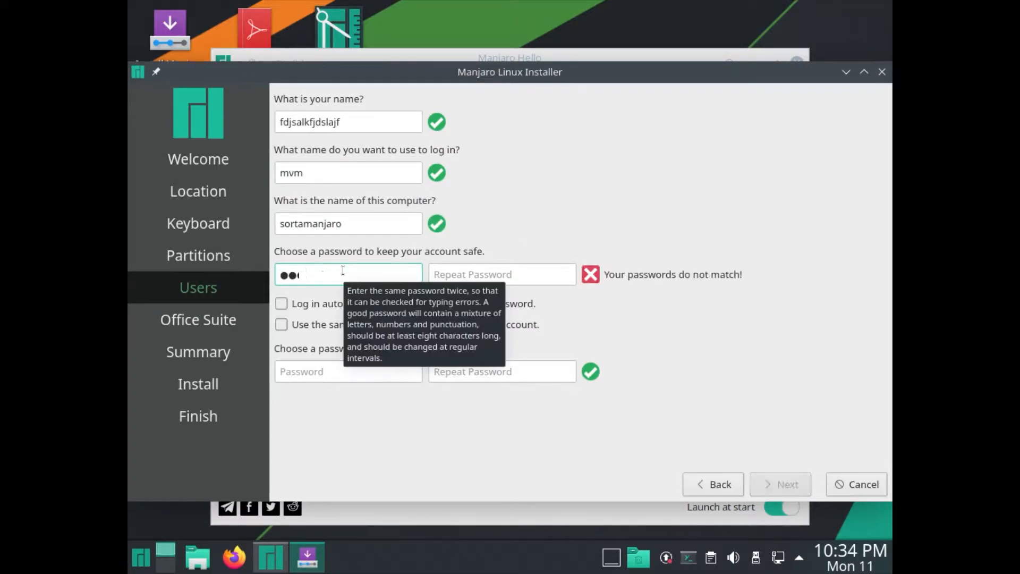
left_click(198, 319)
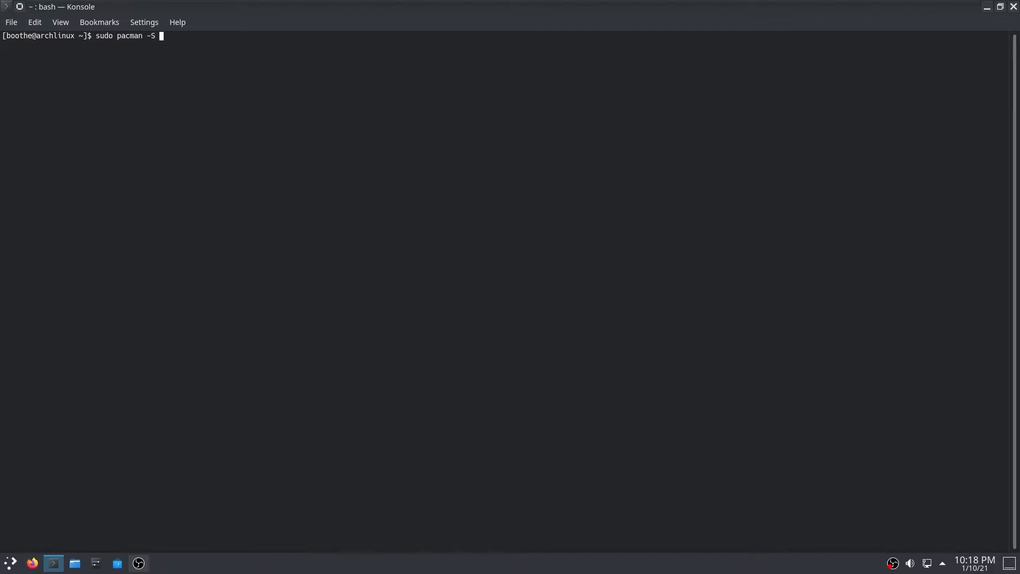
- Start and enable libvirtd.service with systemctl and start the default virsh network
type("g")
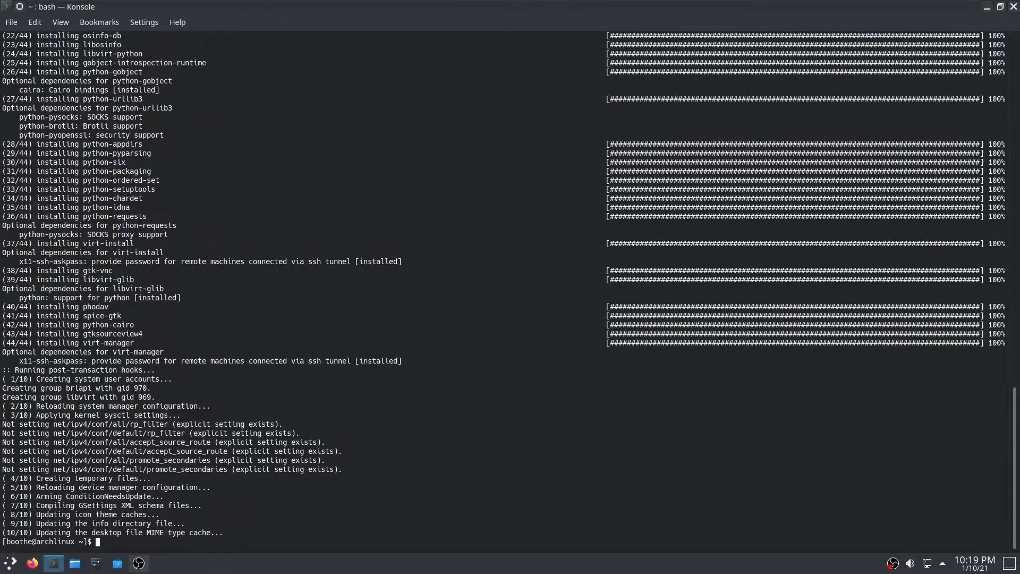
type("sudo systemctl start libvirtd.s")
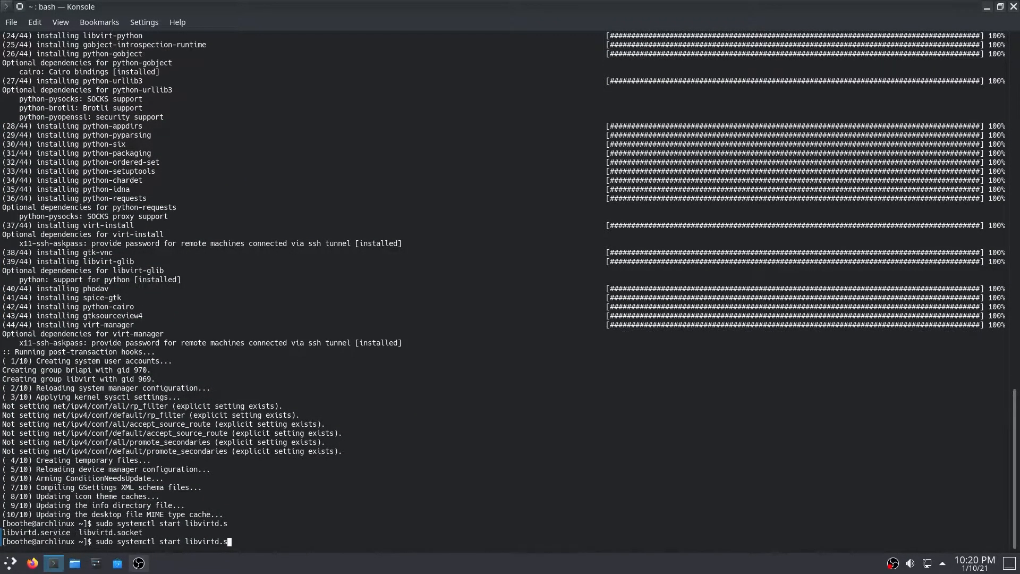
key("Return")
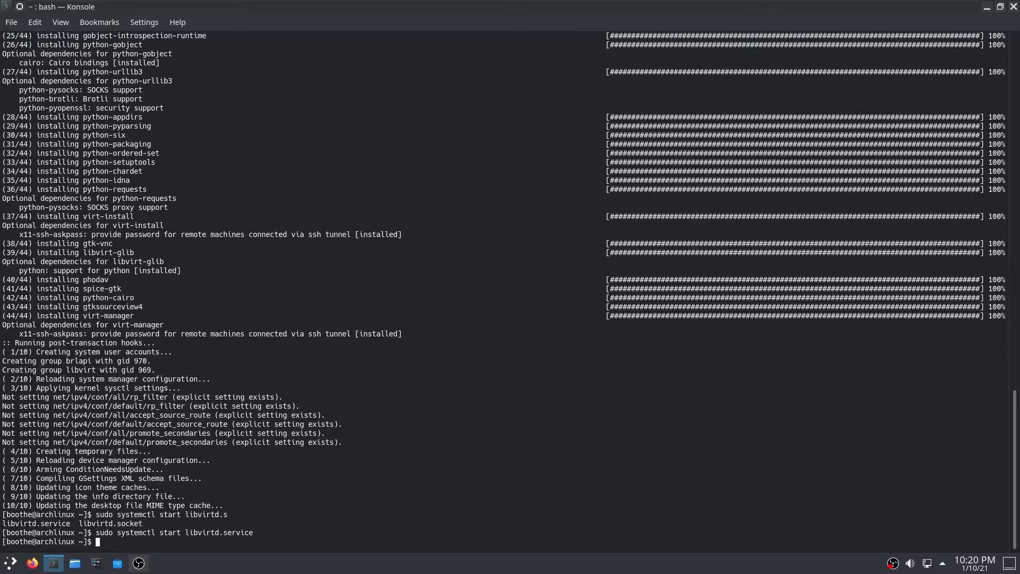
type("sudo systemctl enable libvirtd.service")
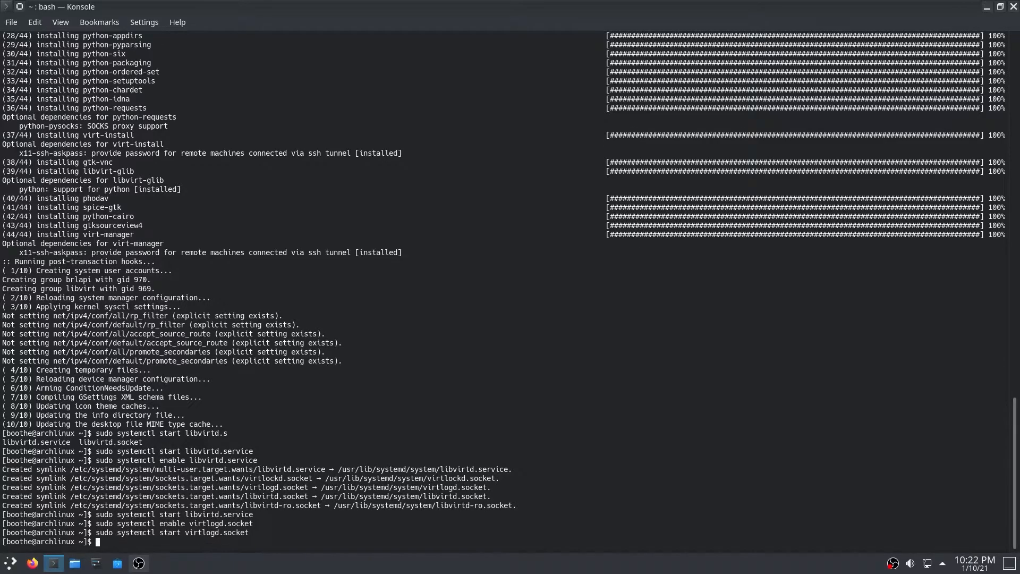
type("sudo virsh net-start default")
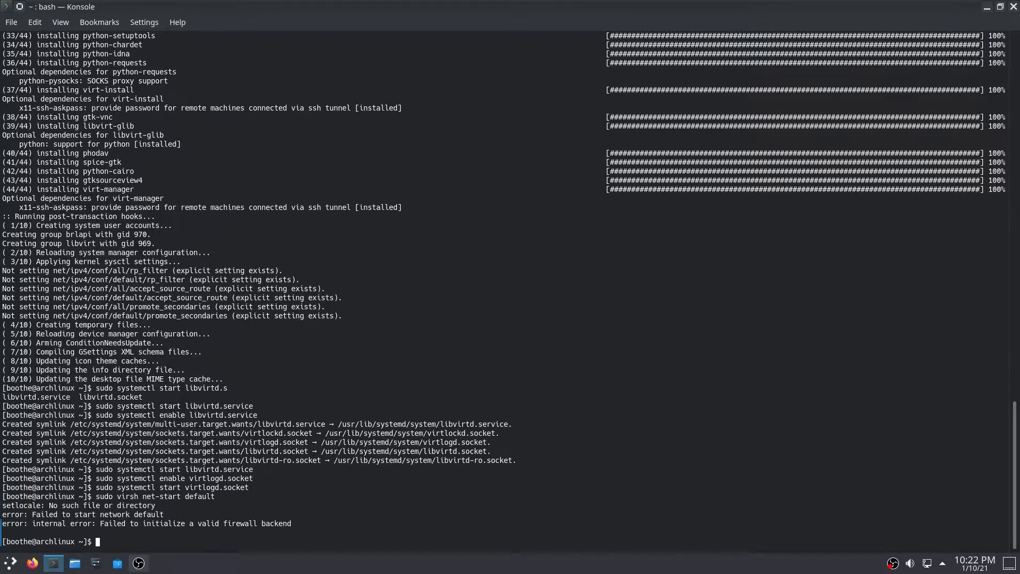
- Install ebtables, iptables and dnsmasq with pacman and restart the libvirt daemon
type("sudo p")
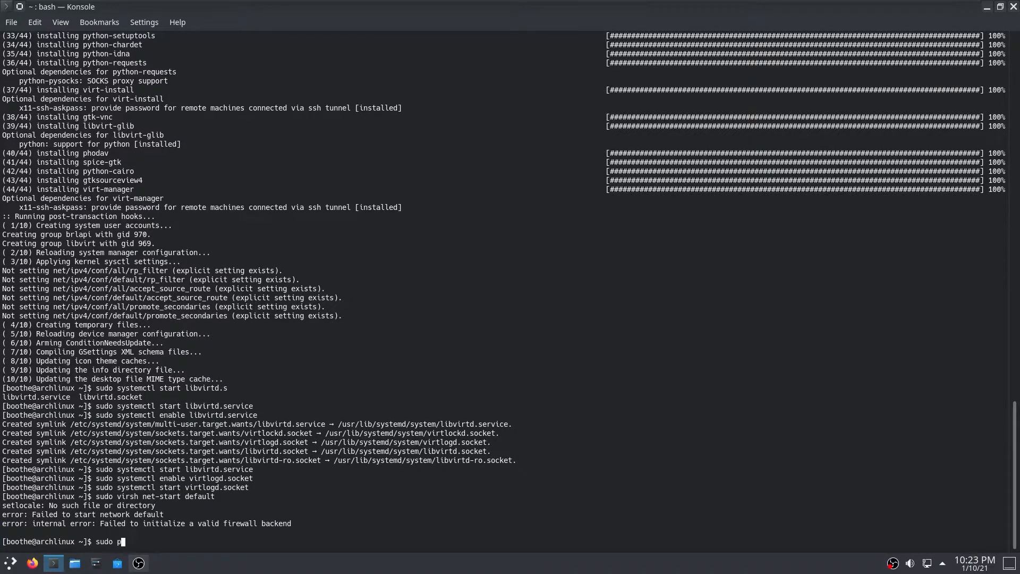
key("Return")
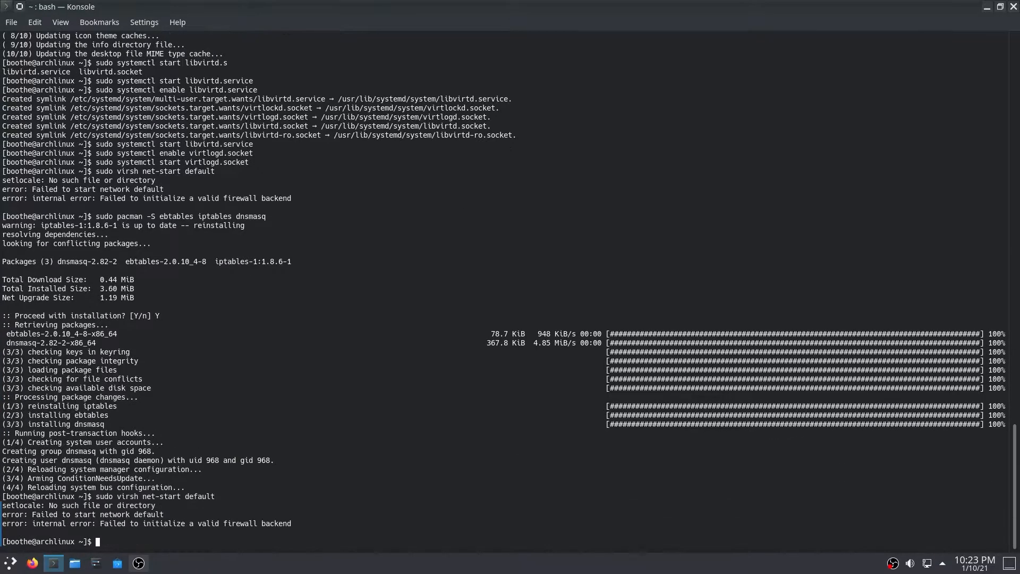
type("sudo sudo systemctl restart libve")
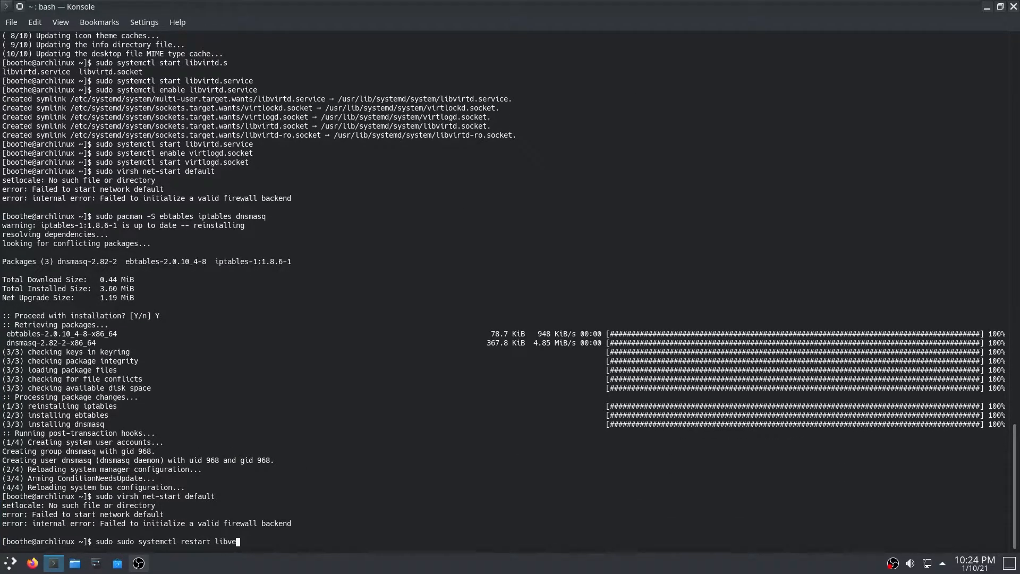
key("Return")
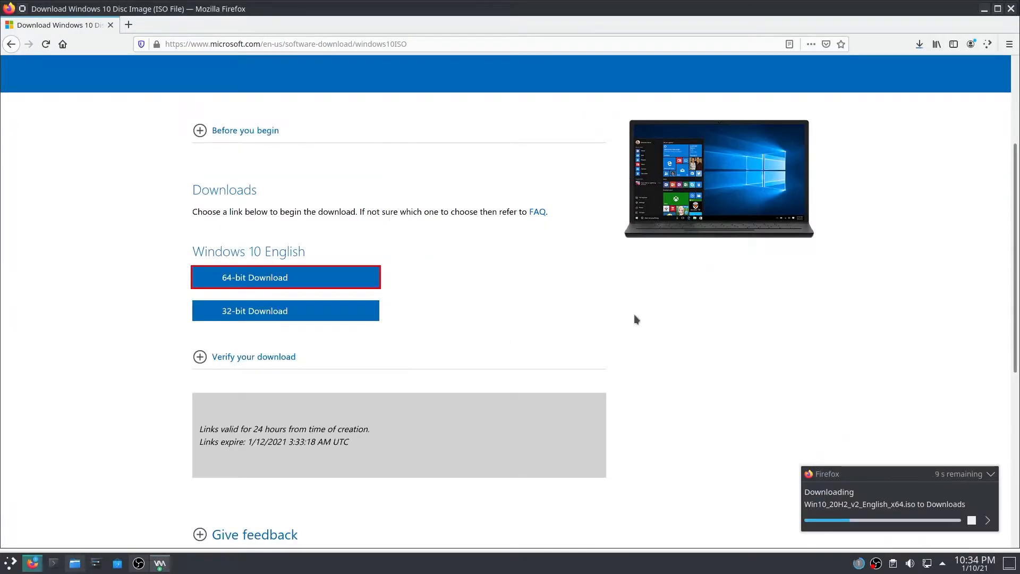
left_click(160, 563)
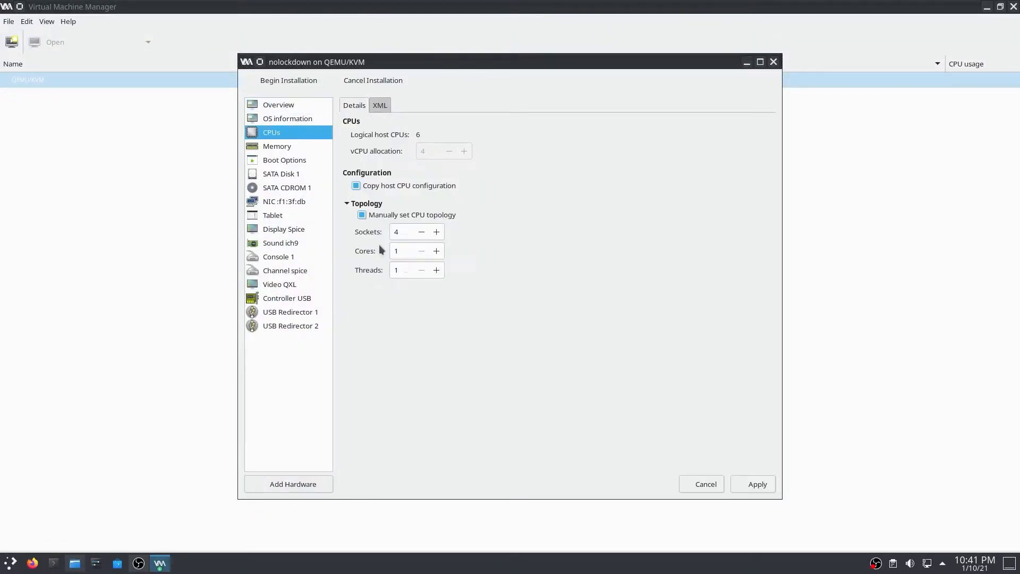
left_click(282, 174)
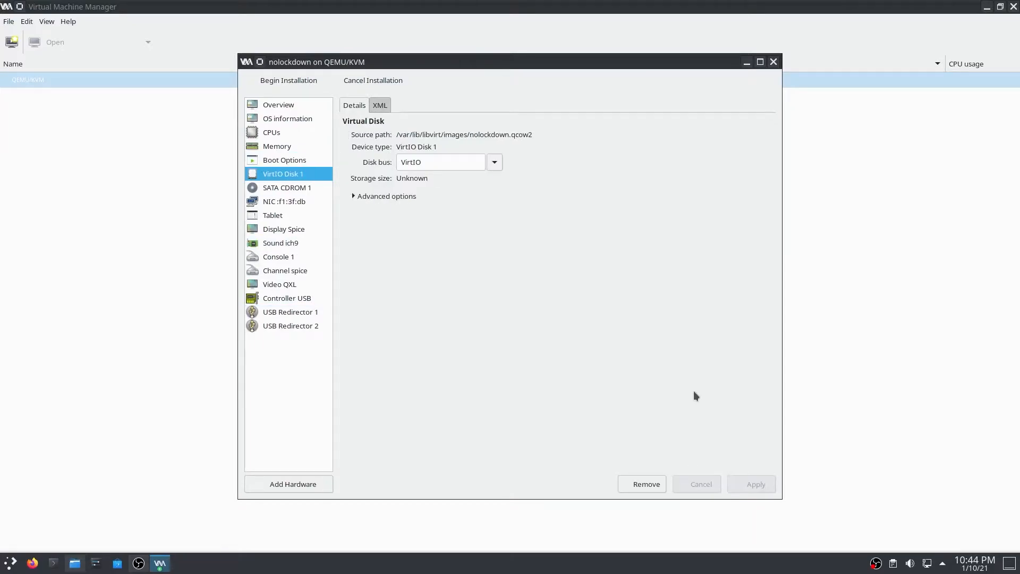